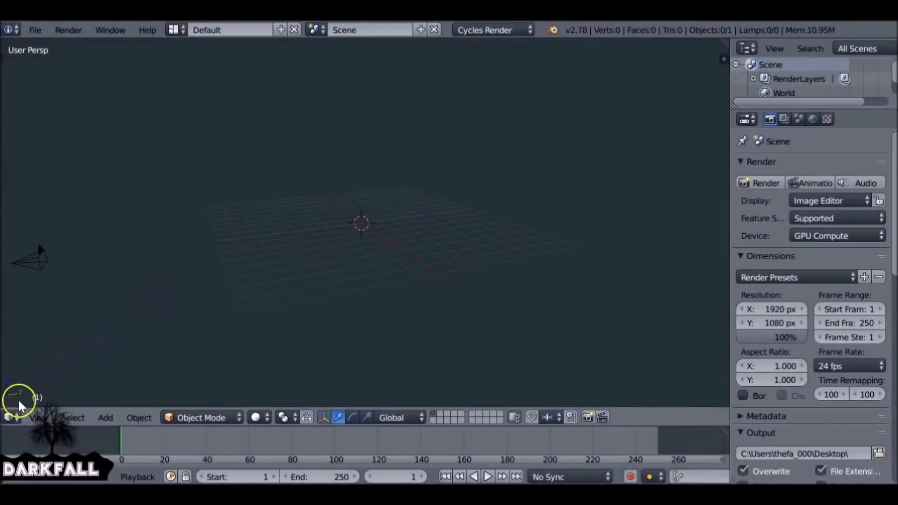
Switch the main 3D View area to the Video Sequence Editor
{"action": "left_click", "coordinate": [10, 417]}
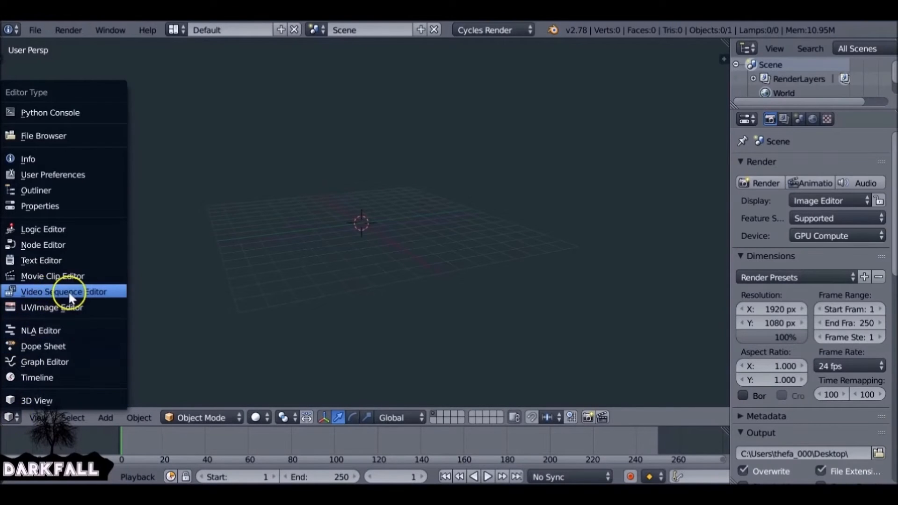
{"action": "left_click", "coordinate": [65, 291]}
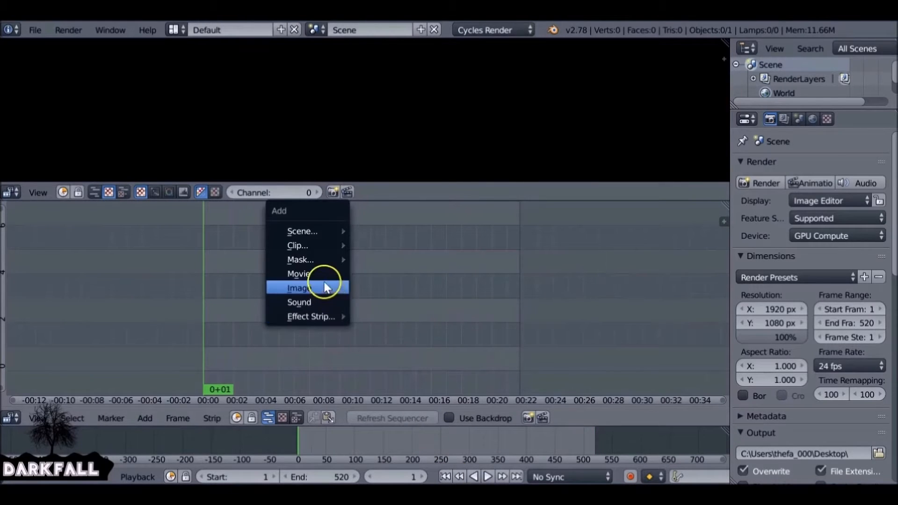
Add the SJ.avi star movie strip and play it back to preview
{"action": "left_click", "coordinate": [298, 287]}
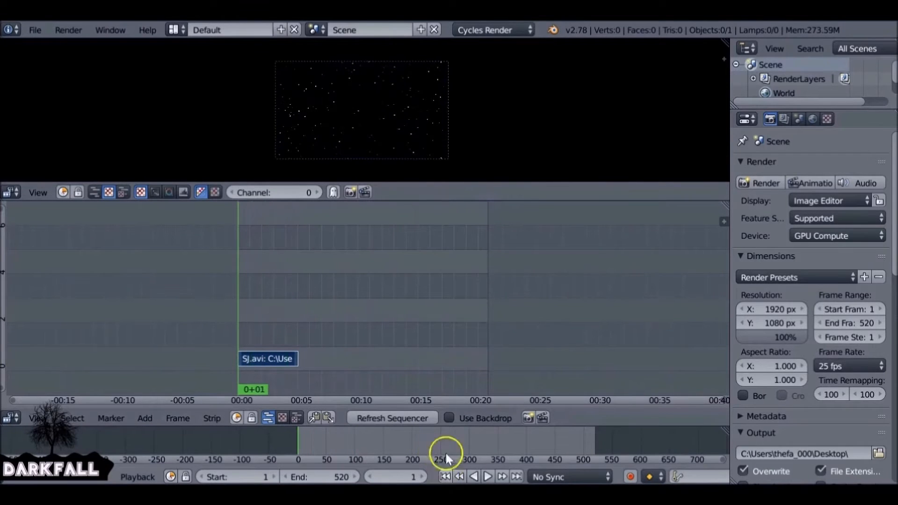
{"action": "left_click", "coordinate": [487, 477]}
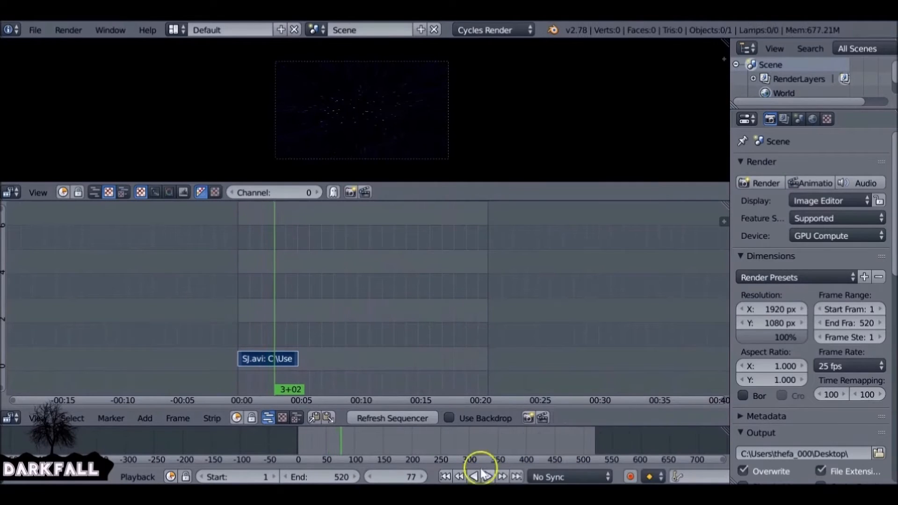
{"action": "left_click", "coordinate": [478, 476]}
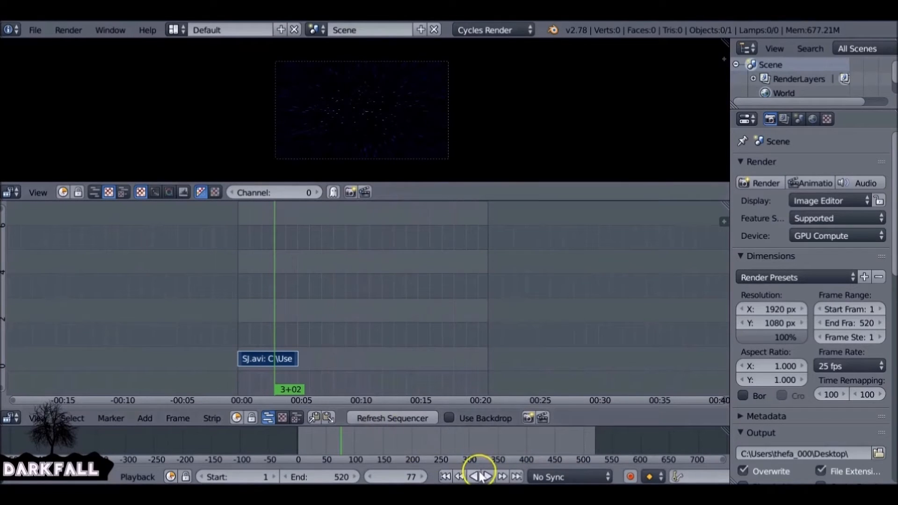
{"action": "left_click", "coordinate": [480, 476]}
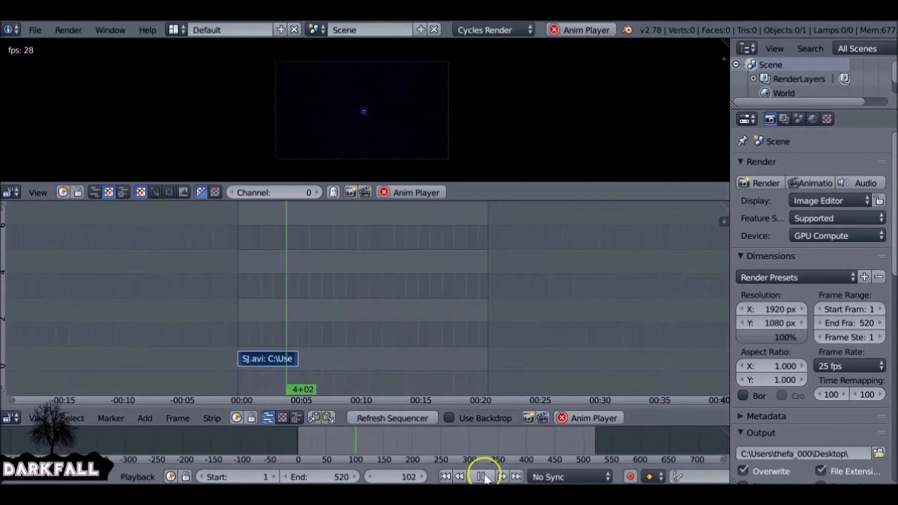
Add the 0001-0150.avi movie strip and place it at frame 107 on channel 2
{"action": "left_click", "coordinate": [145, 418]}
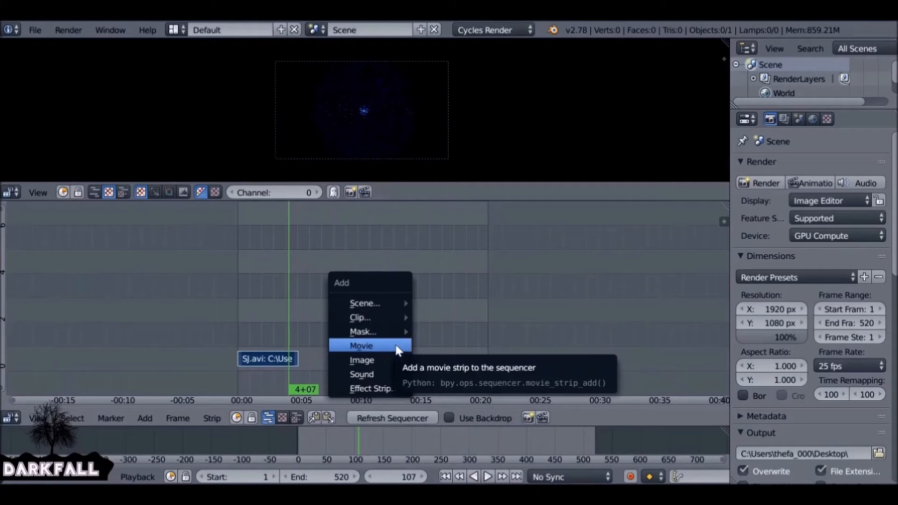
{"action": "left_click", "coordinate": [361, 346]}
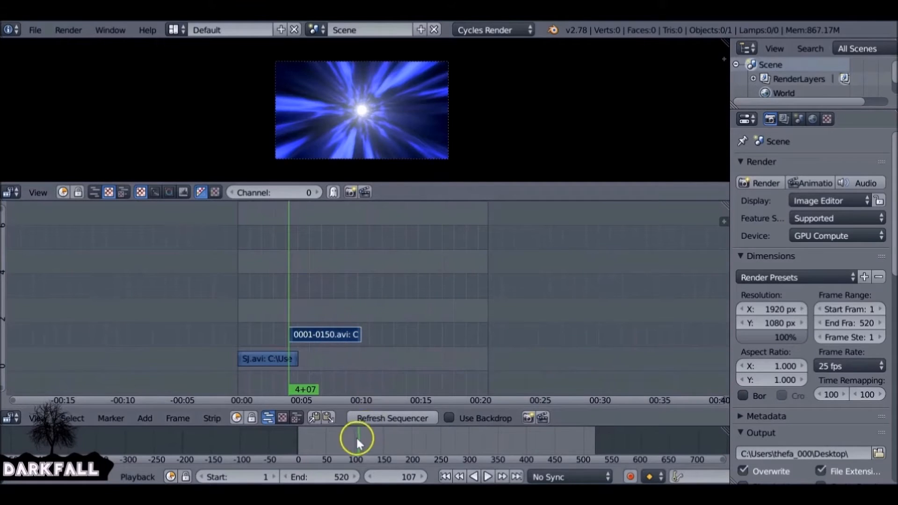
{"action": "left_click_drag", "start_coordinate": [357, 438], "coordinate": [451, 448]}
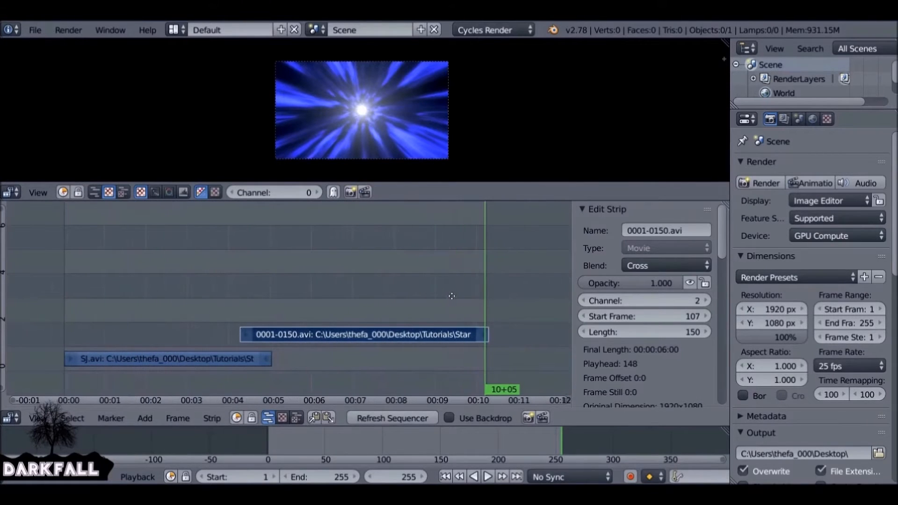
Play the combined clips and stop where the tunnel clip begins
{"action": "left_click", "coordinate": [487, 476]}
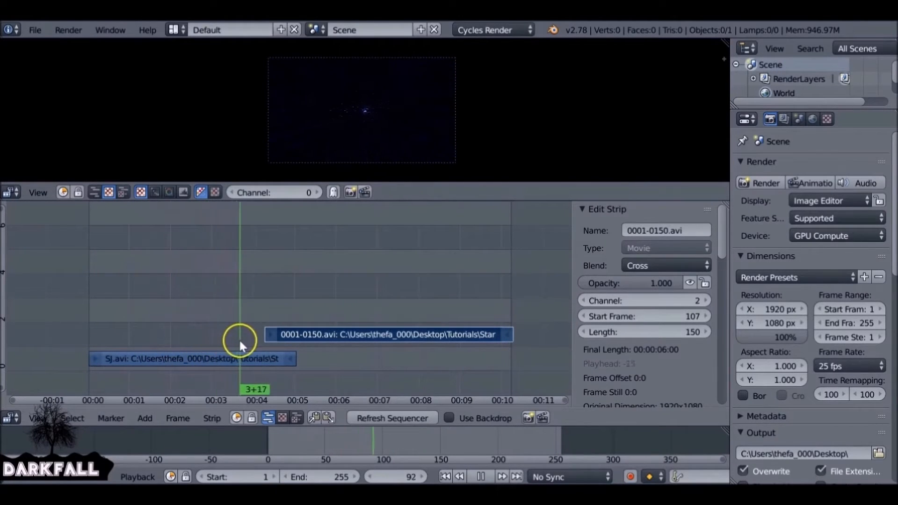
{"action": "left_click_drag", "start_coordinate": [240, 344], "coordinate": [287, 344]}
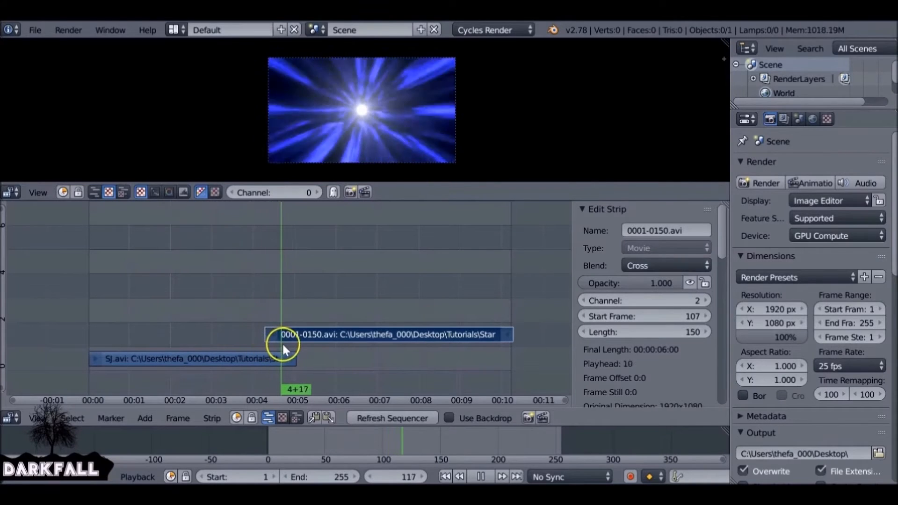
{"action": "left_click", "coordinate": [486, 476]}
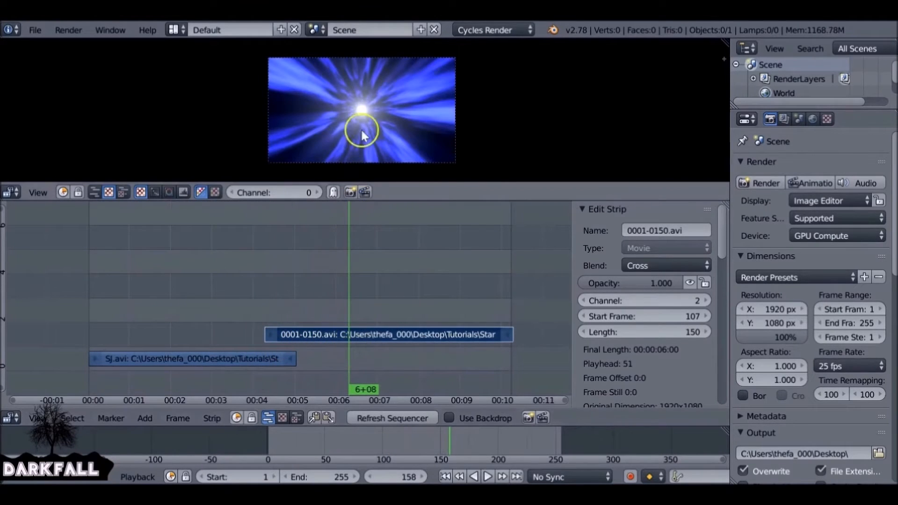
{"action": "mouse_move", "coordinate": [426, 246]}
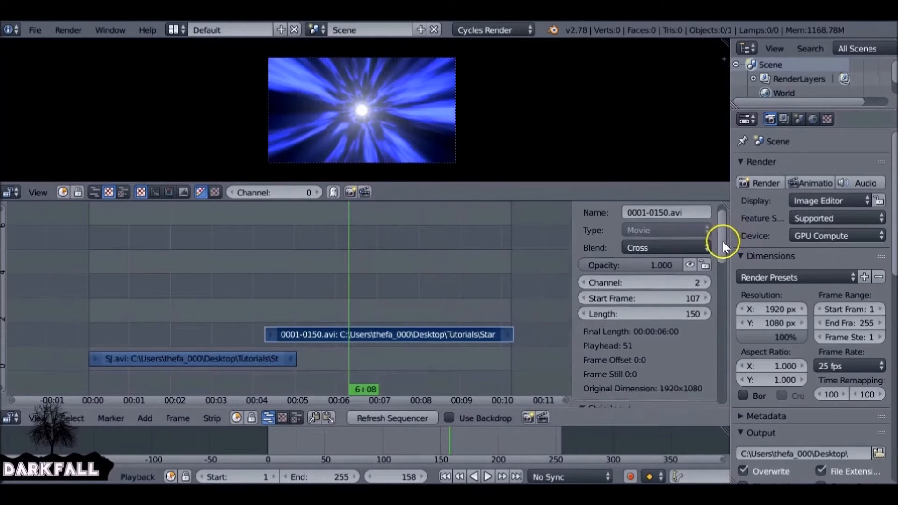
Tick Backwards under Filter for the tunnel strip and scrub through the reversed clip
{"action": "scroll", "scroll_direction": "down", "scroll_amount": 3}
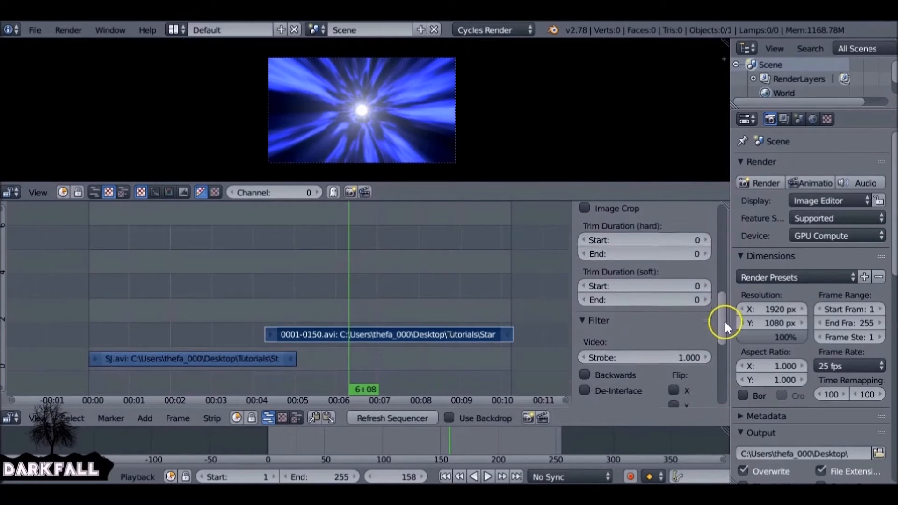
{"action": "scroll", "scroll_direction": "down", "scroll_amount": 3}
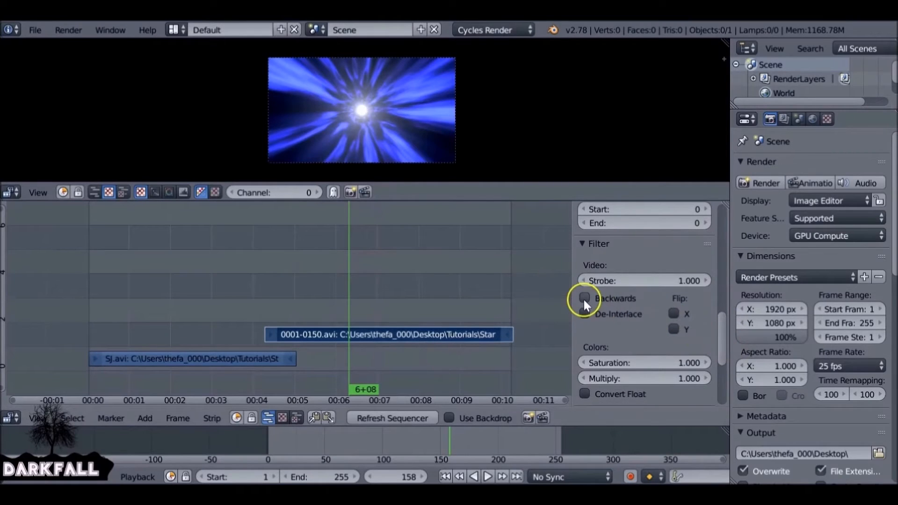
{"action": "left_click", "coordinate": [585, 298]}
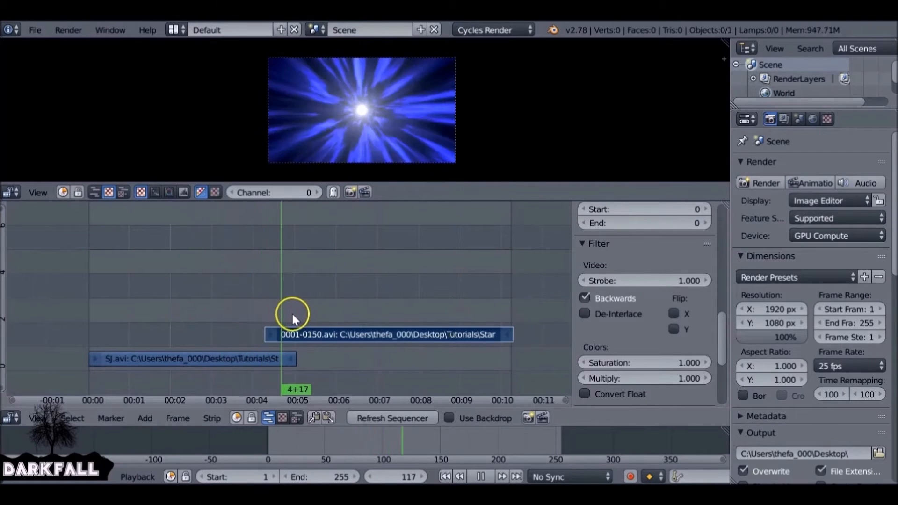
{"action": "left_click_drag", "start_coordinate": [292, 315], "coordinate": [344, 315]}
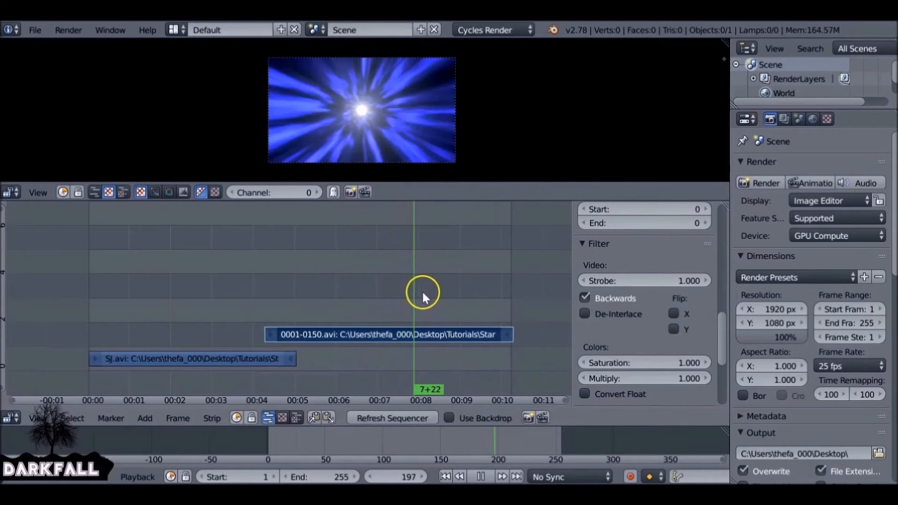
Play and scrub the sequence to check the tunnel clip fading in over the black strip
{"action": "left_click", "coordinate": [482, 477]}
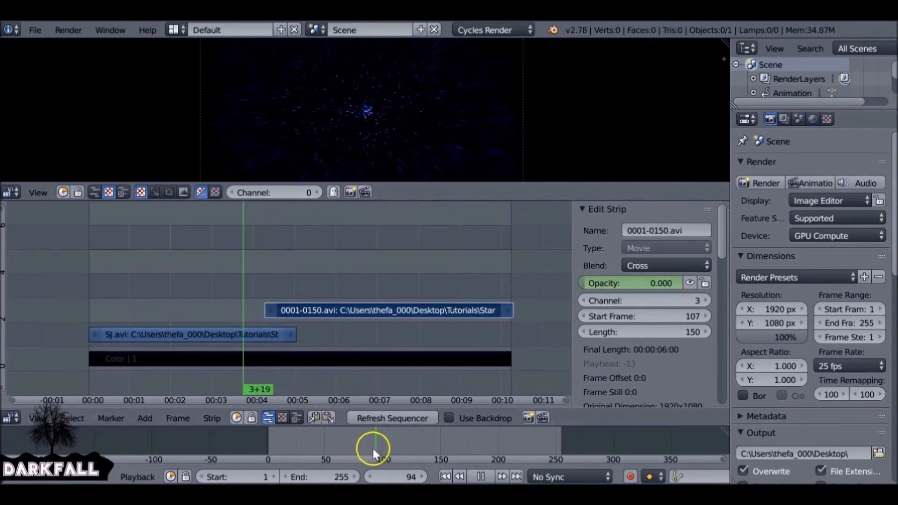
{"action": "left_click_drag", "start_coordinate": [375, 447], "coordinate": [397, 447]}
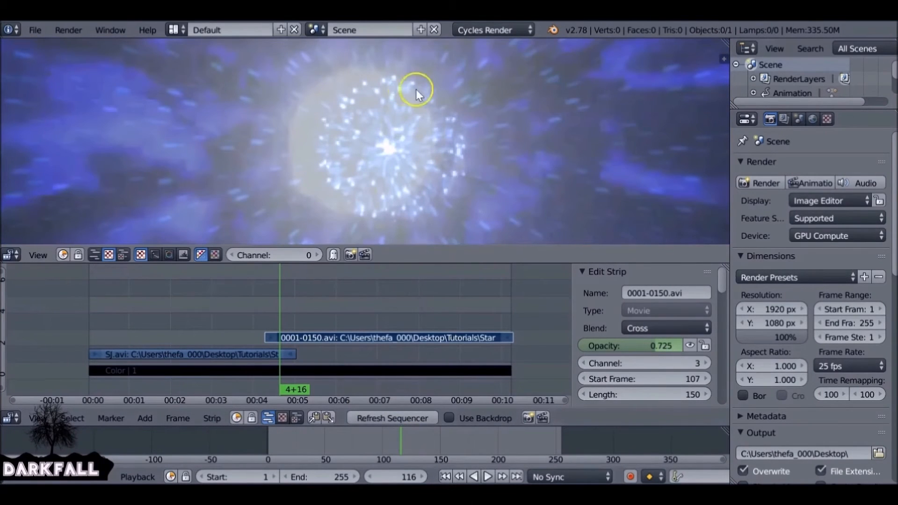
{"action": "mouse_move", "coordinate": [434, 162]}
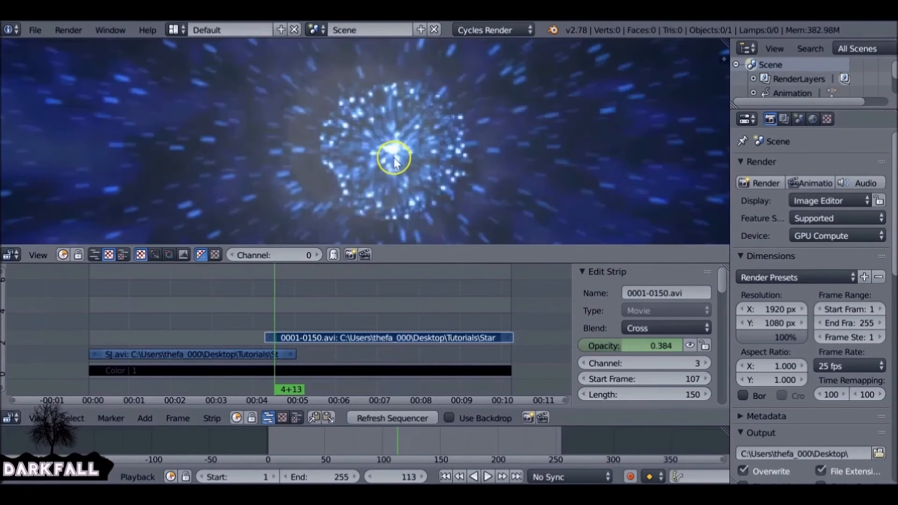
Select the SJ.avi strip and scroll its properties down to Image Offset
{"action": "left_click", "coordinate": [195, 354]}
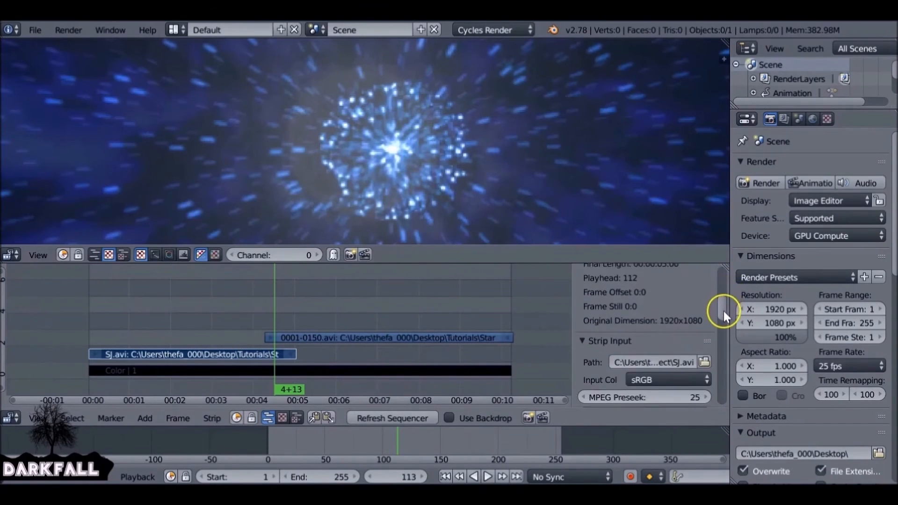
{"action": "scroll", "scroll_direction": "down", "scroll_amount": 3}
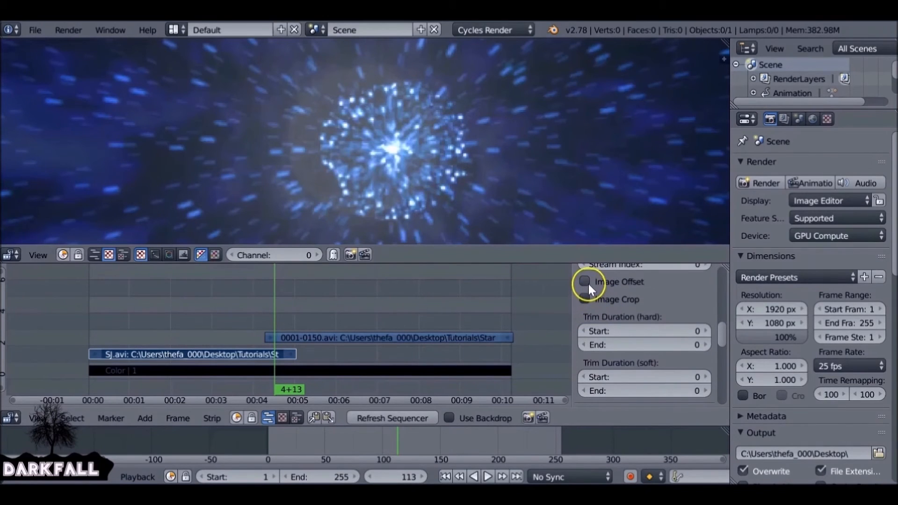
Enable Image Offset on the star strip and set its X offset to -95
{"action": "left_click", "coordinate": [585, 281]}
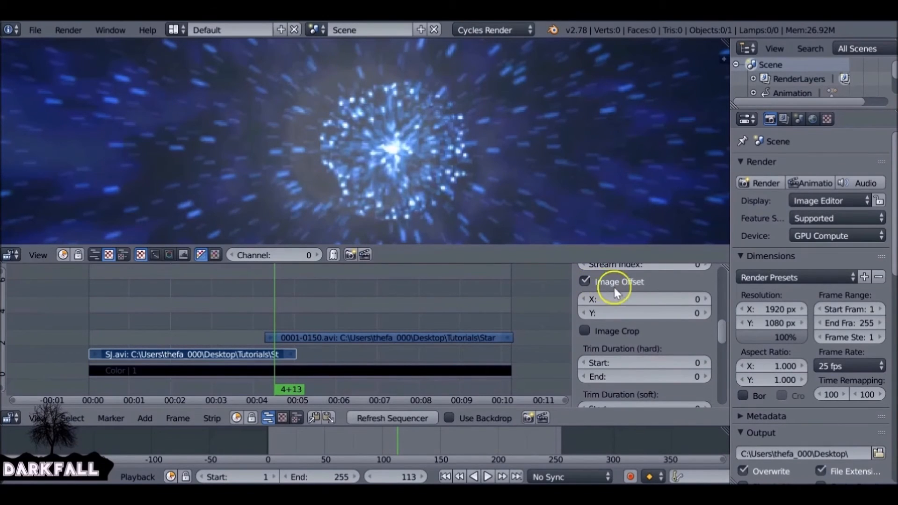
{"action": "mouse_move", "coordinate": [664, 295]}
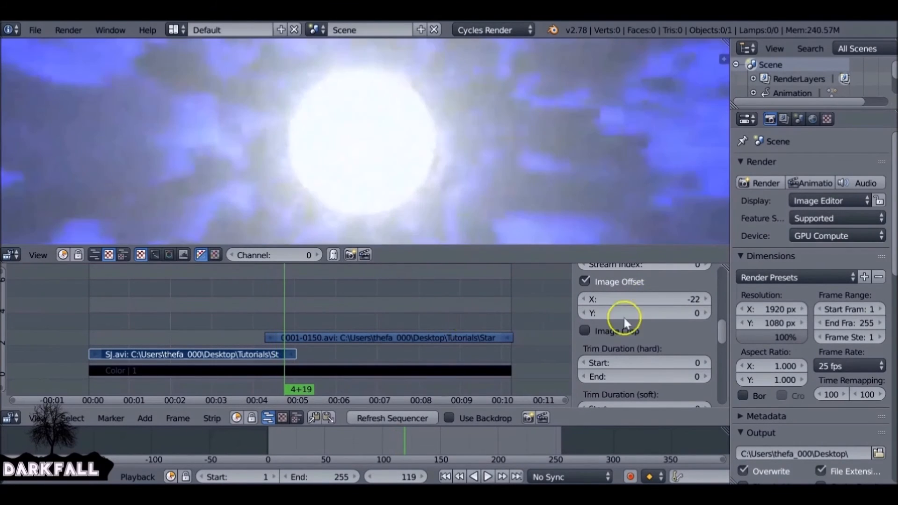
{"action": "left_click_drag", "start_coordinate": [624, 299], "coordinate": [658, 298]}
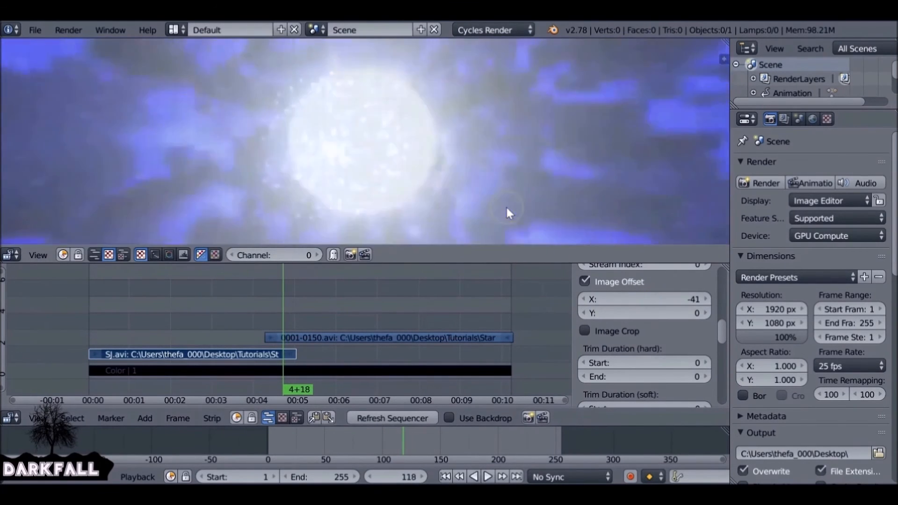
{"action": "left_click", "coordinate": [643, 299]}
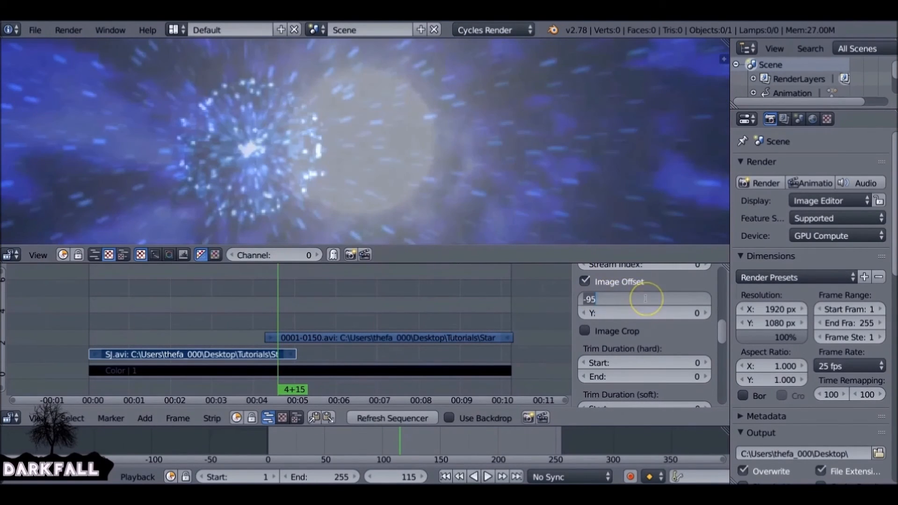